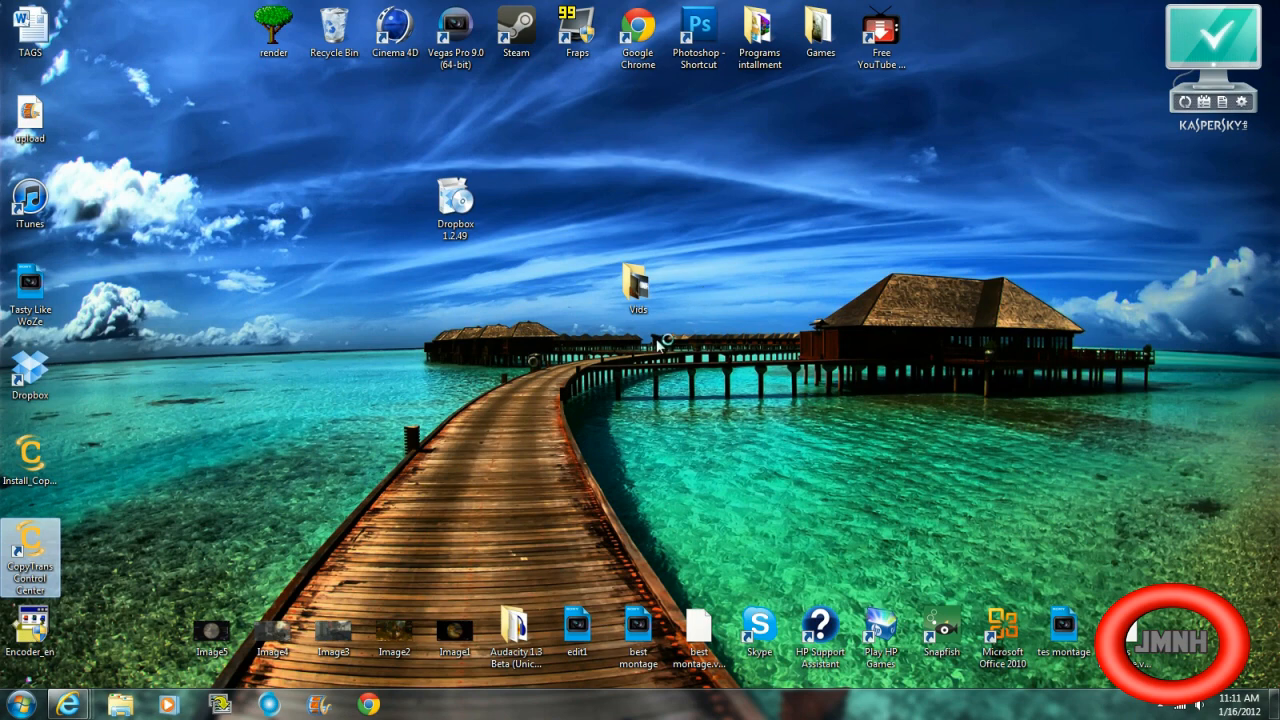
- Launch CopyTrans Control Center from its desktop shortcut
double_click(30, 555)
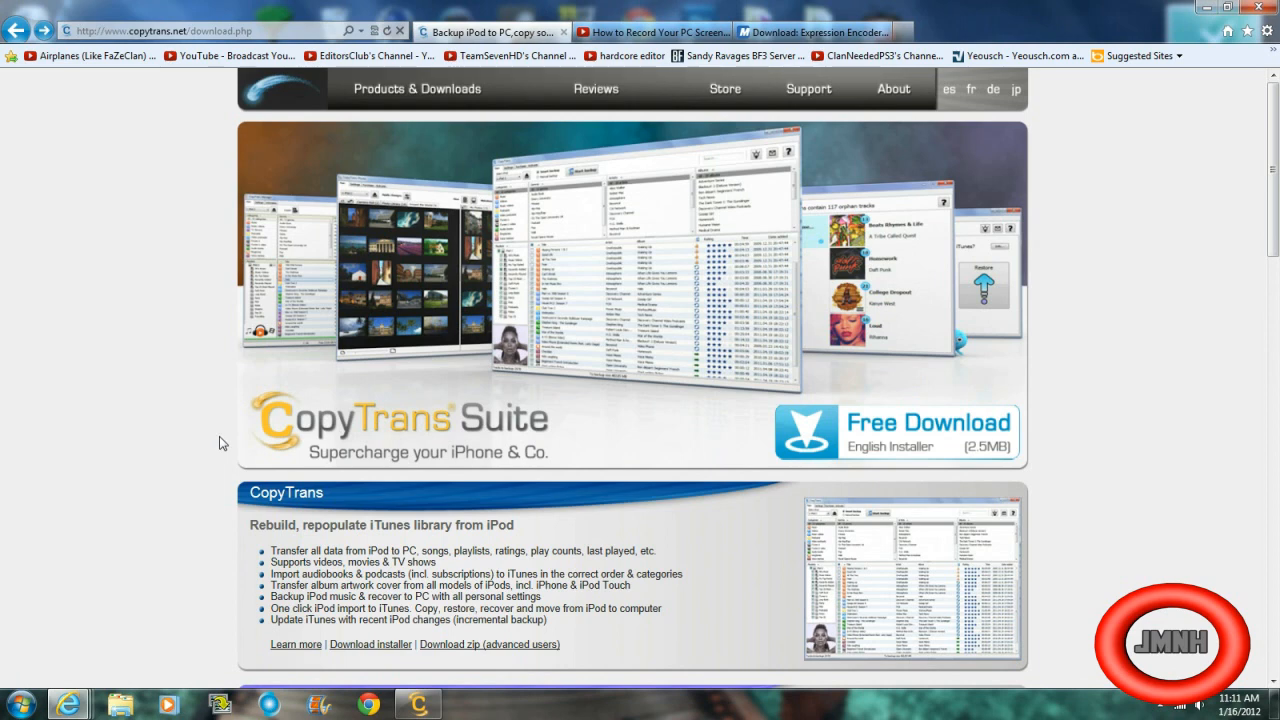
mouse_move(310, 102)
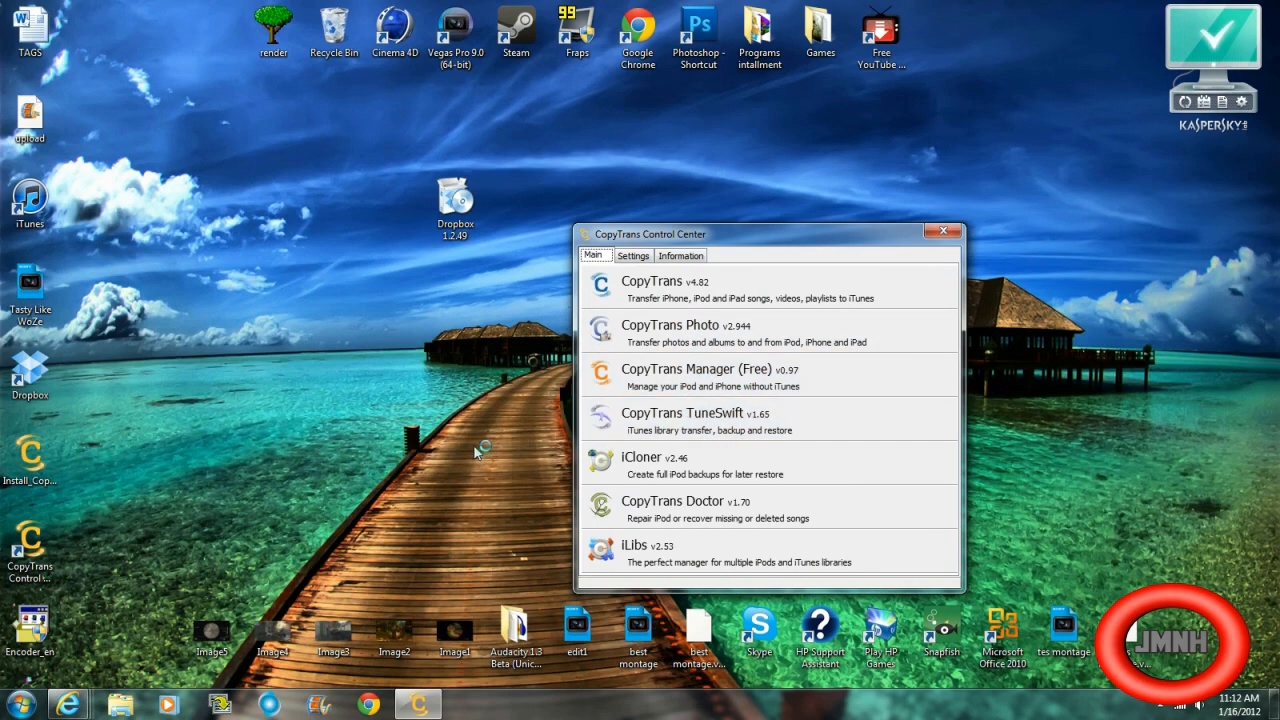
mouse_move(518, 297)
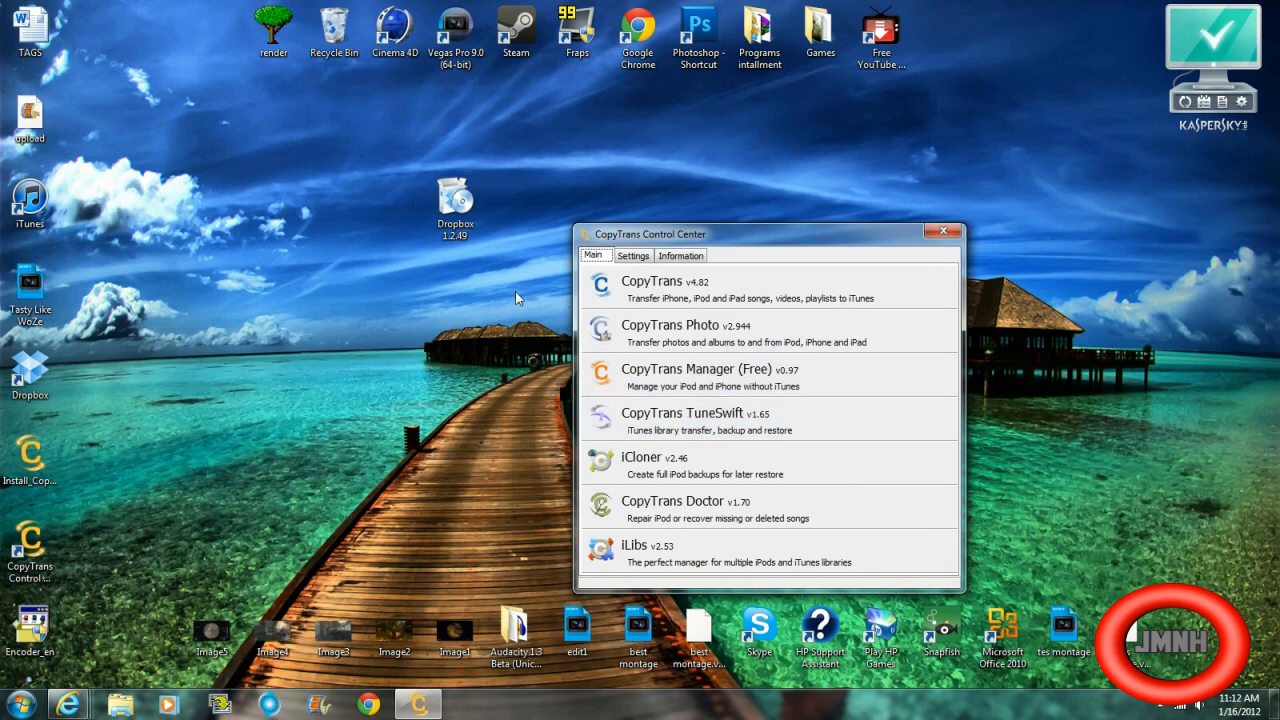
- Launch CopyTrans Manager (Free) from CopyTrans Control Center
click(696, 375)
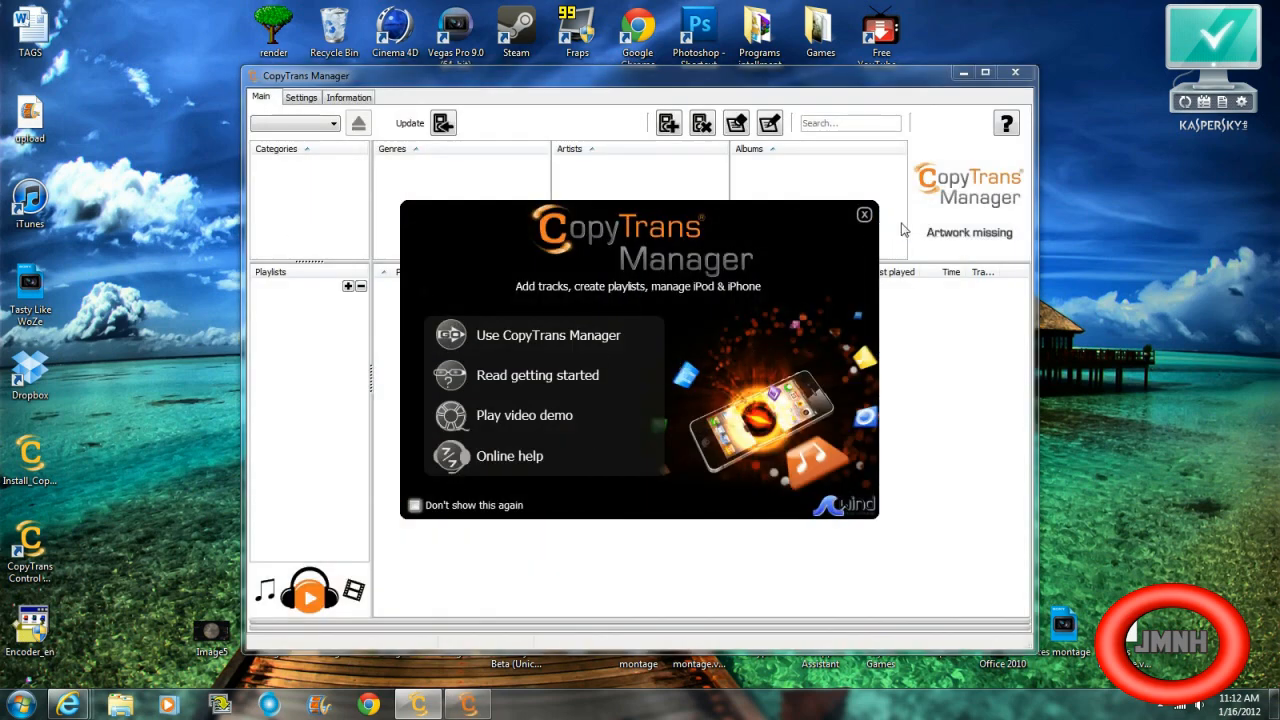
- Dismiss the welcome screen, connect the iPod Touch 4G and begin adding tracks
click(864, 214)
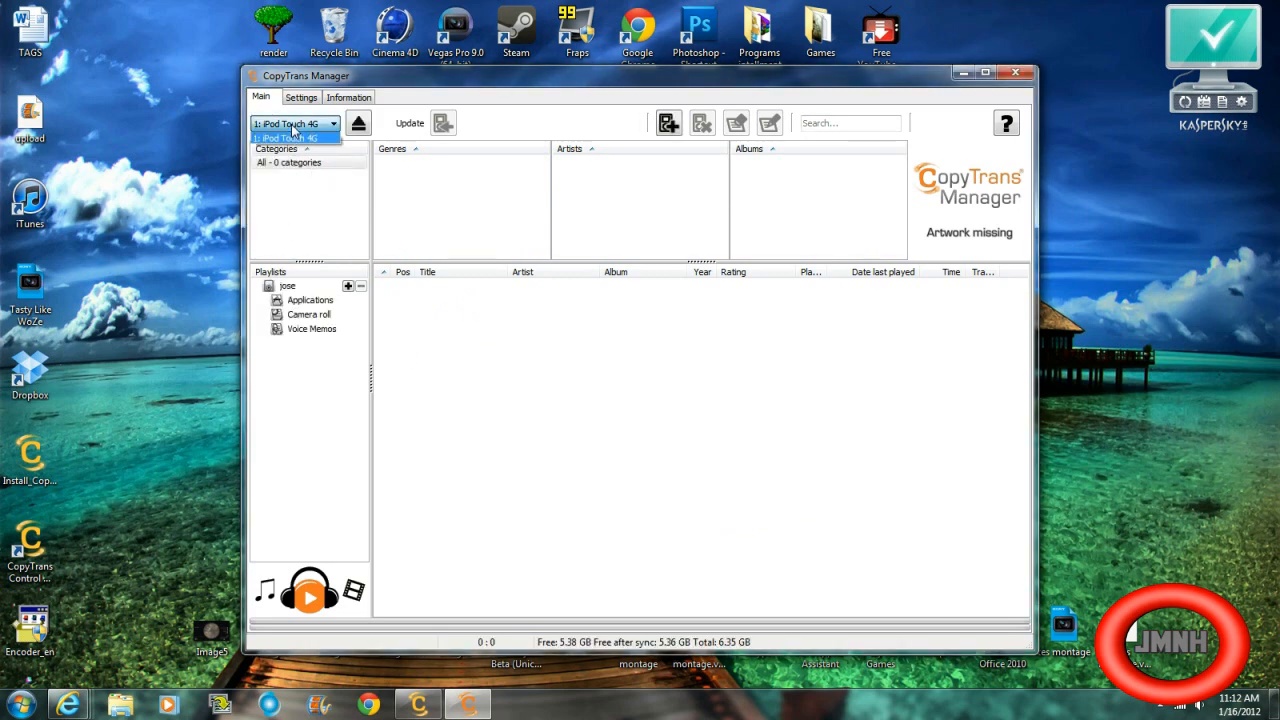
click(293, 138)
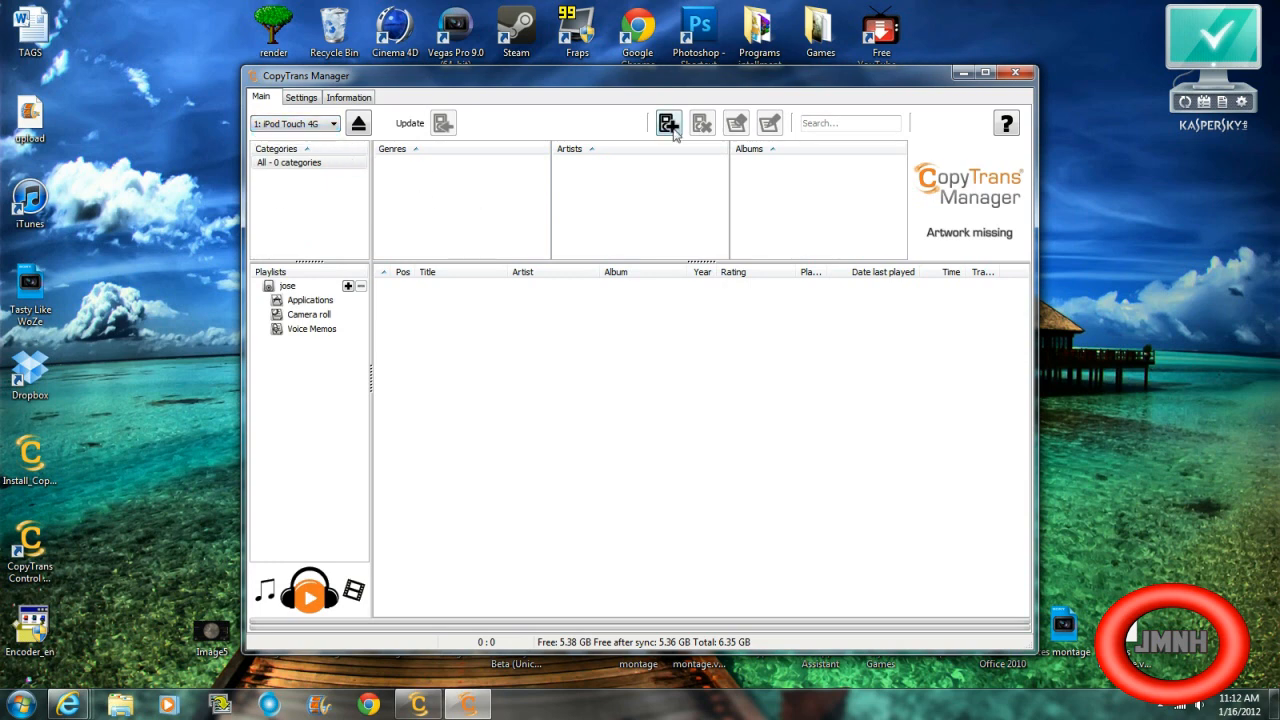
mouse_move(668, 122)
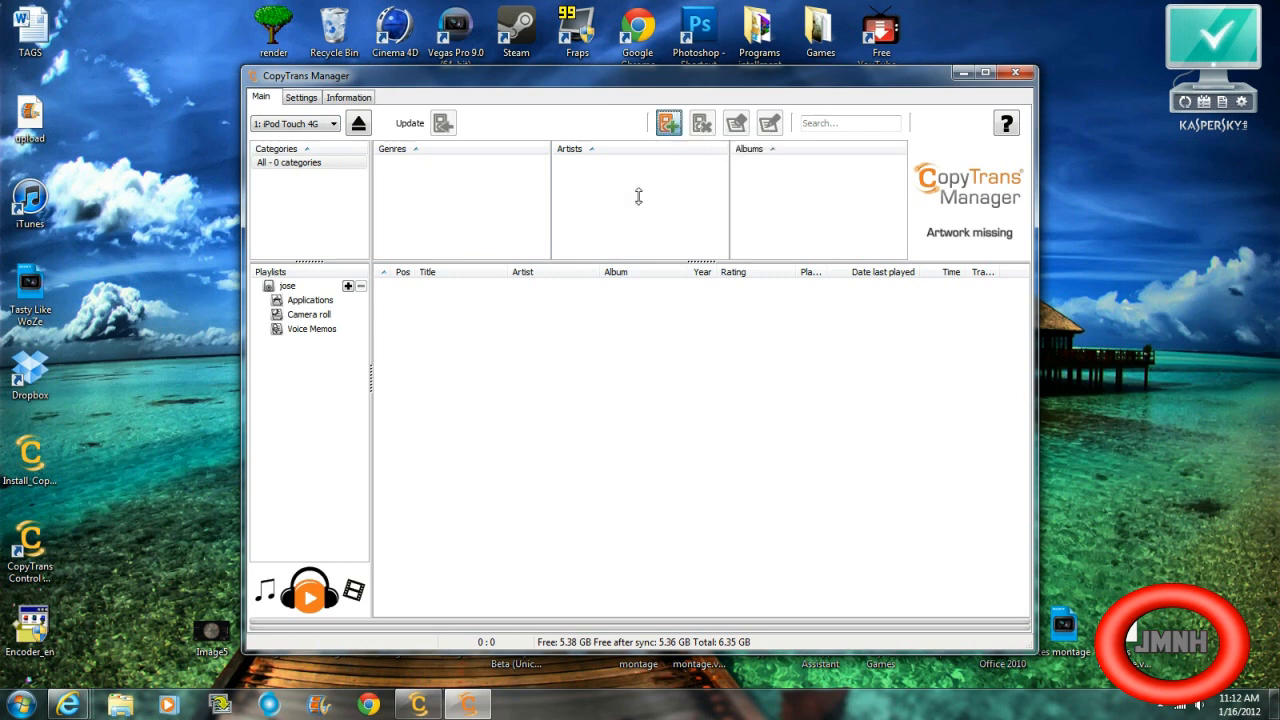
click(668, 122)
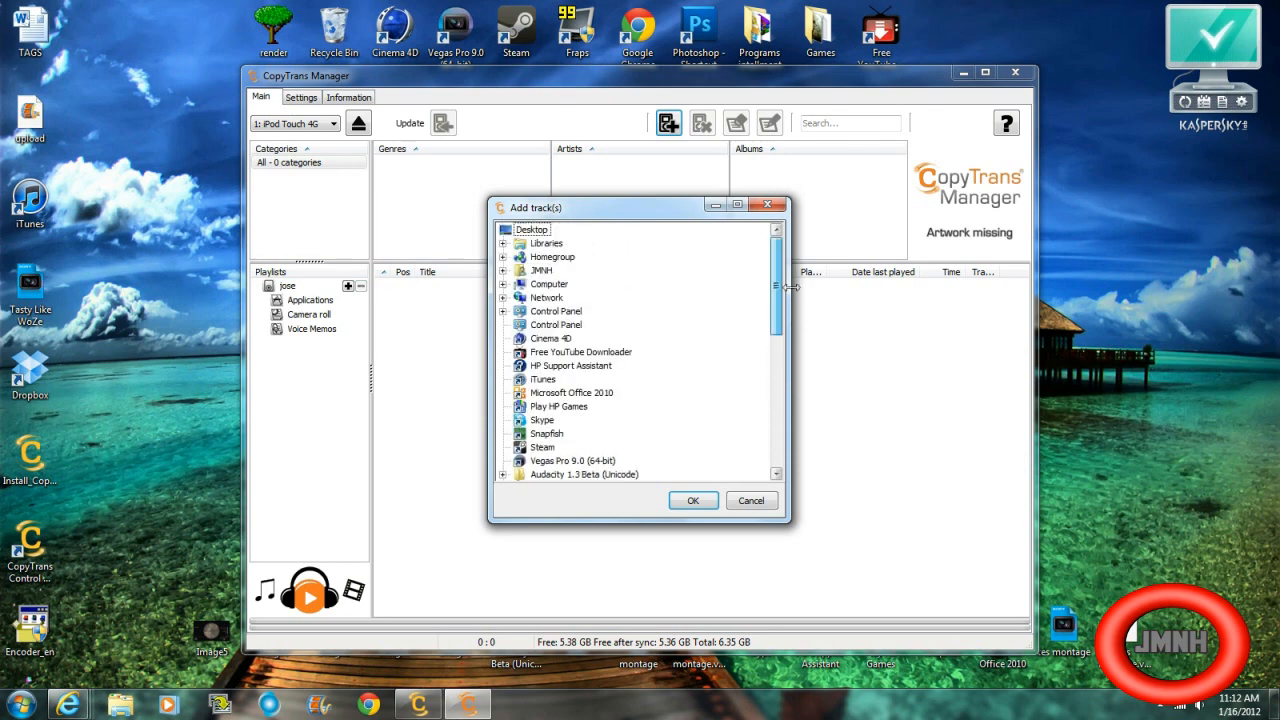
- Select twelve songs under My Music and add them to the iPod playlist
click(504, 243)
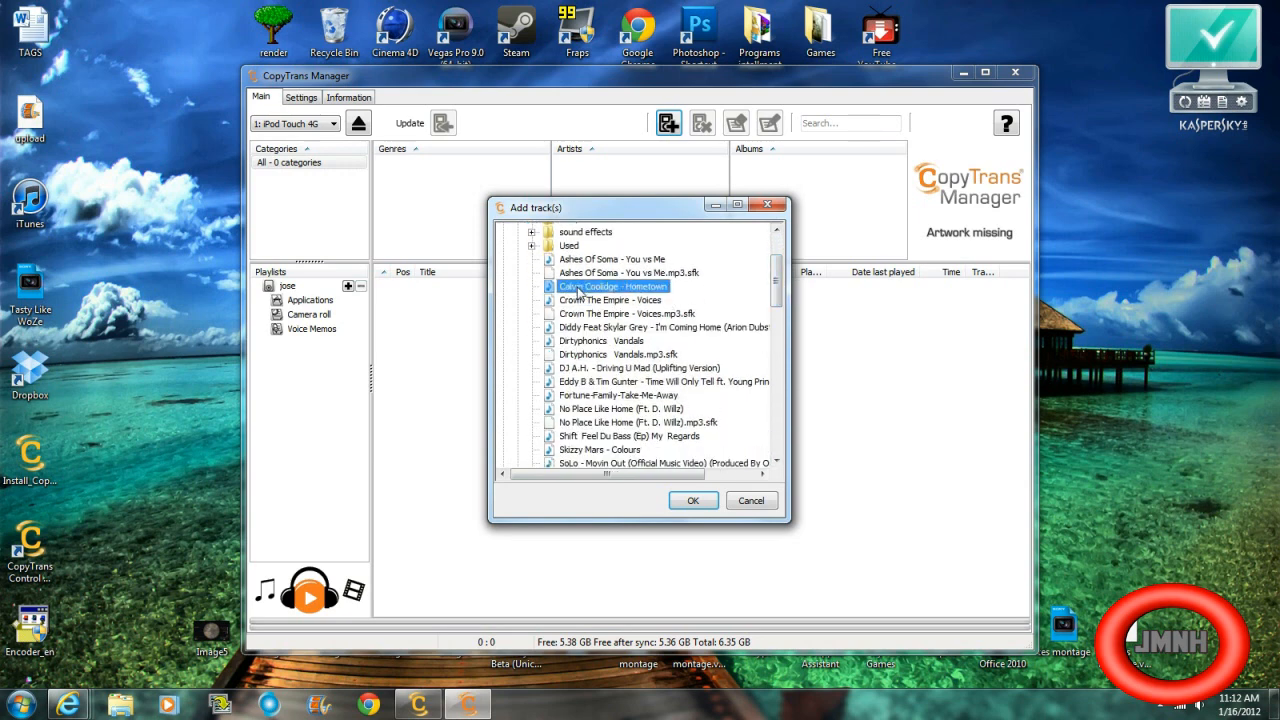
click(610, 300)
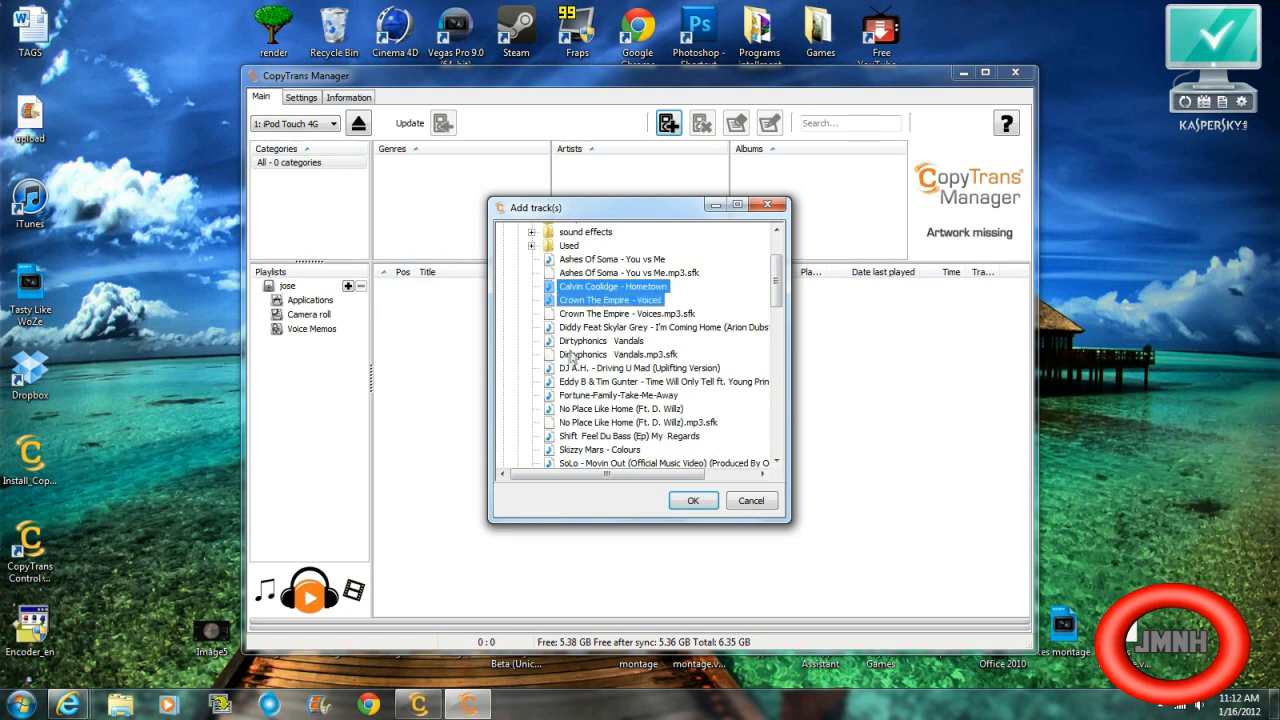
click(601, 340)
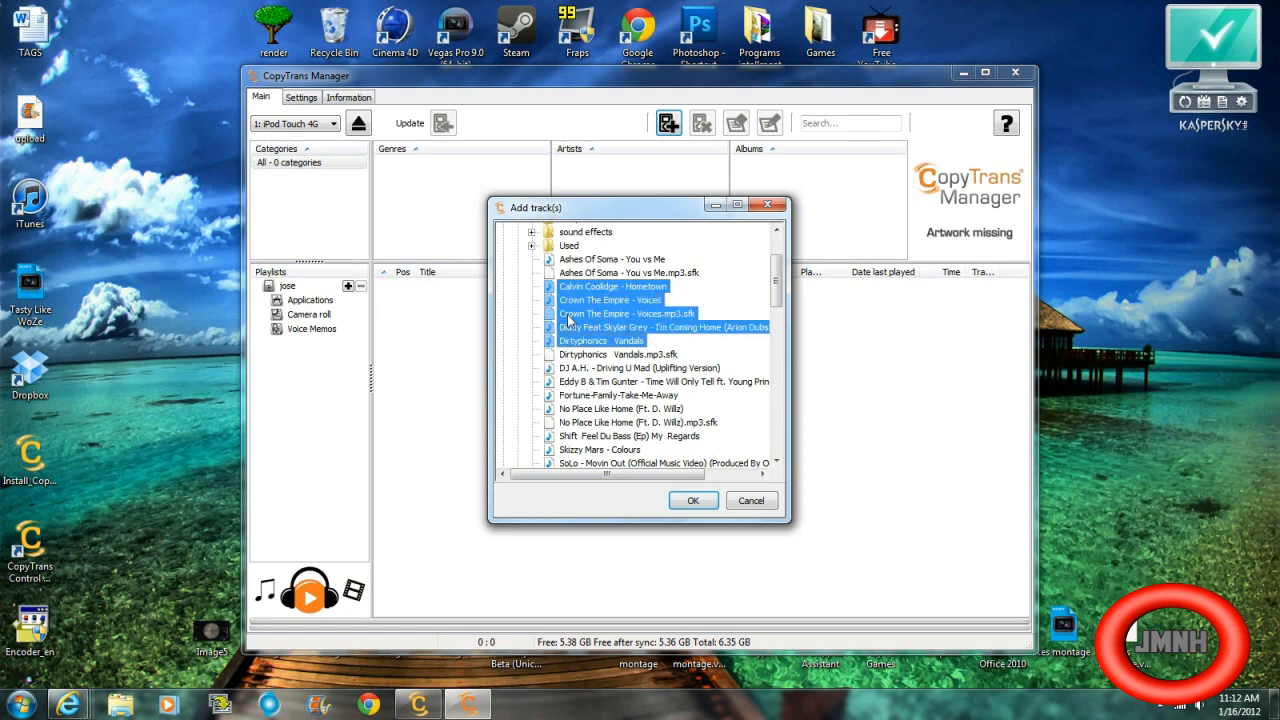
scroll(down, 3)
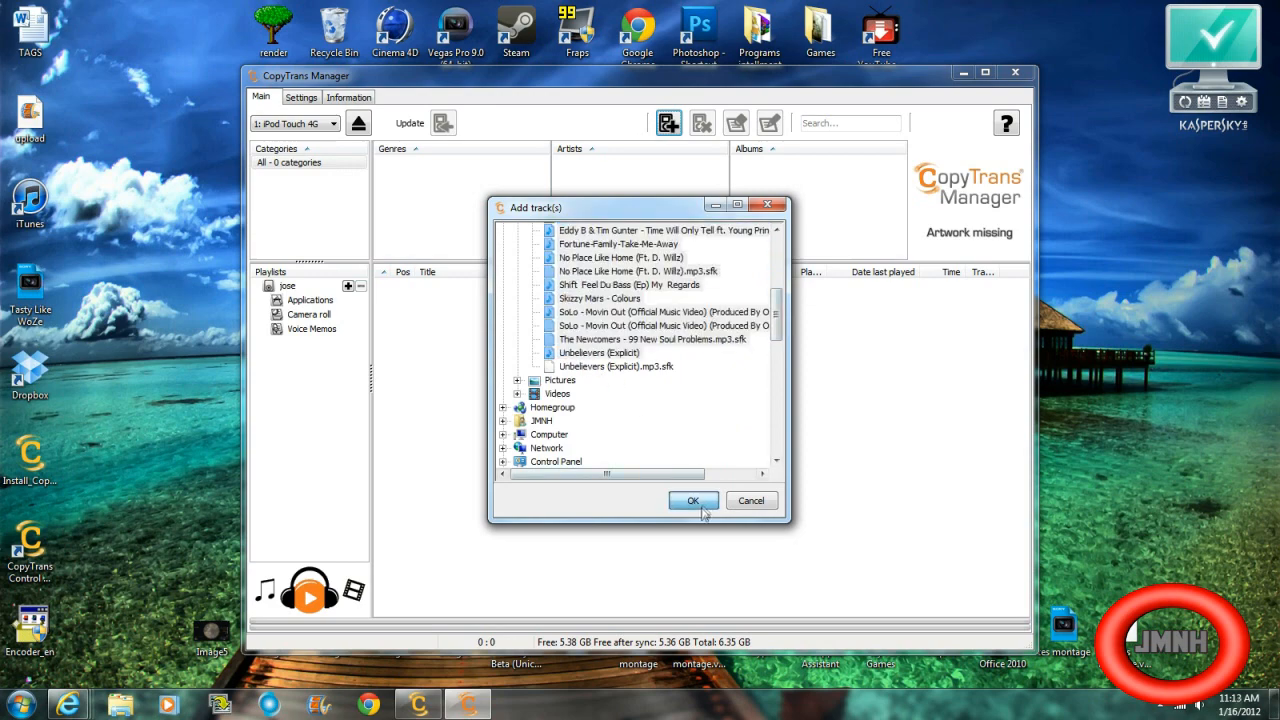
click(694, 500)
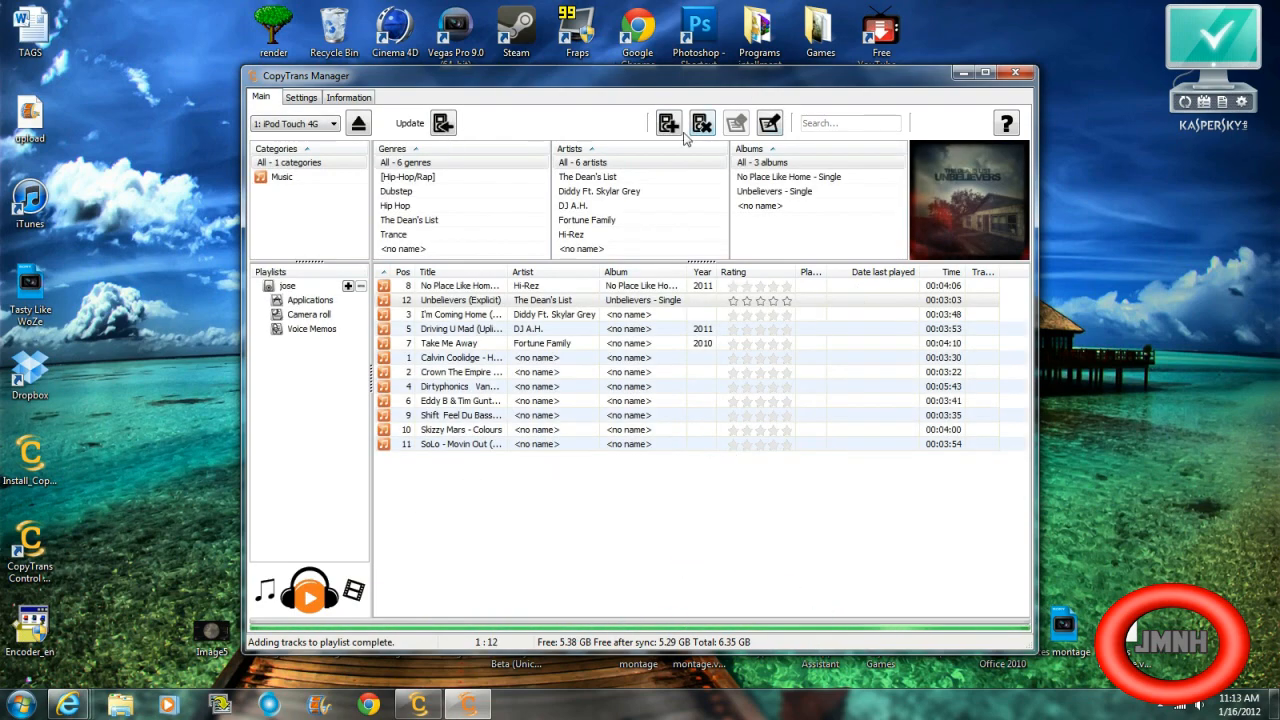
- Add the four Used-folder songs, including Street Fighter and Fast Car, reaching 16 tracks
click(668, 122)
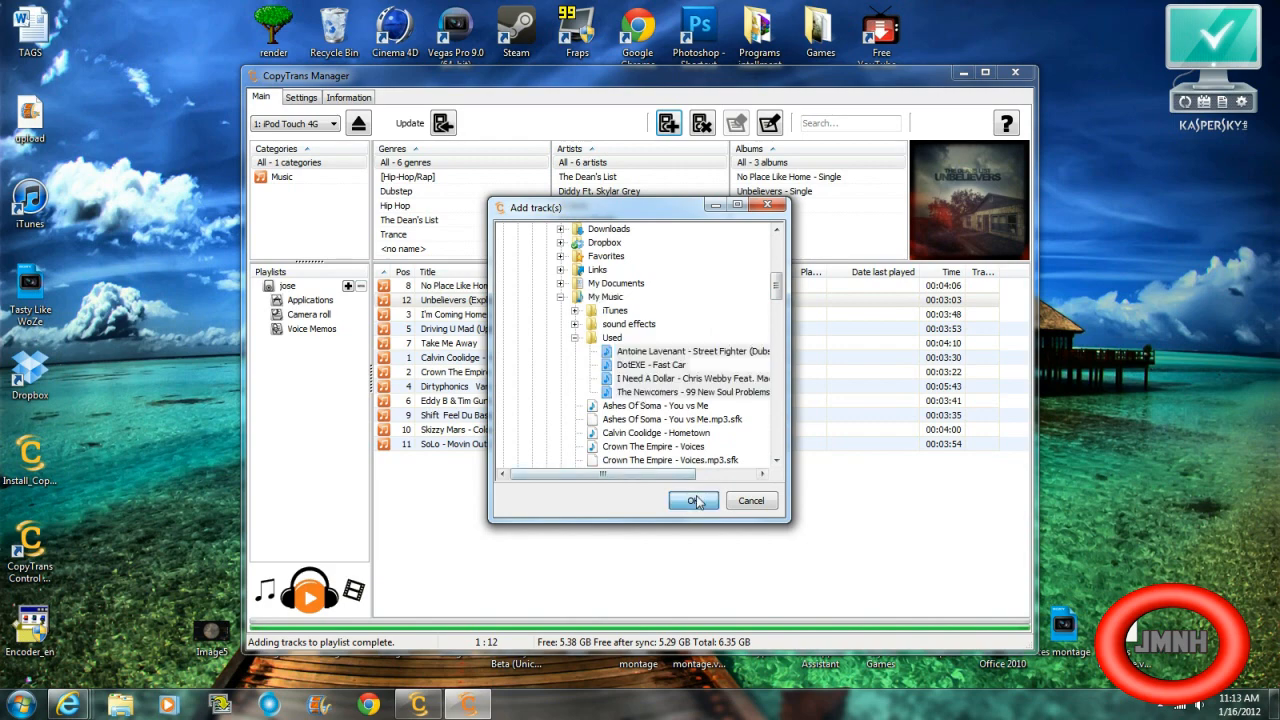
click(693, 500)
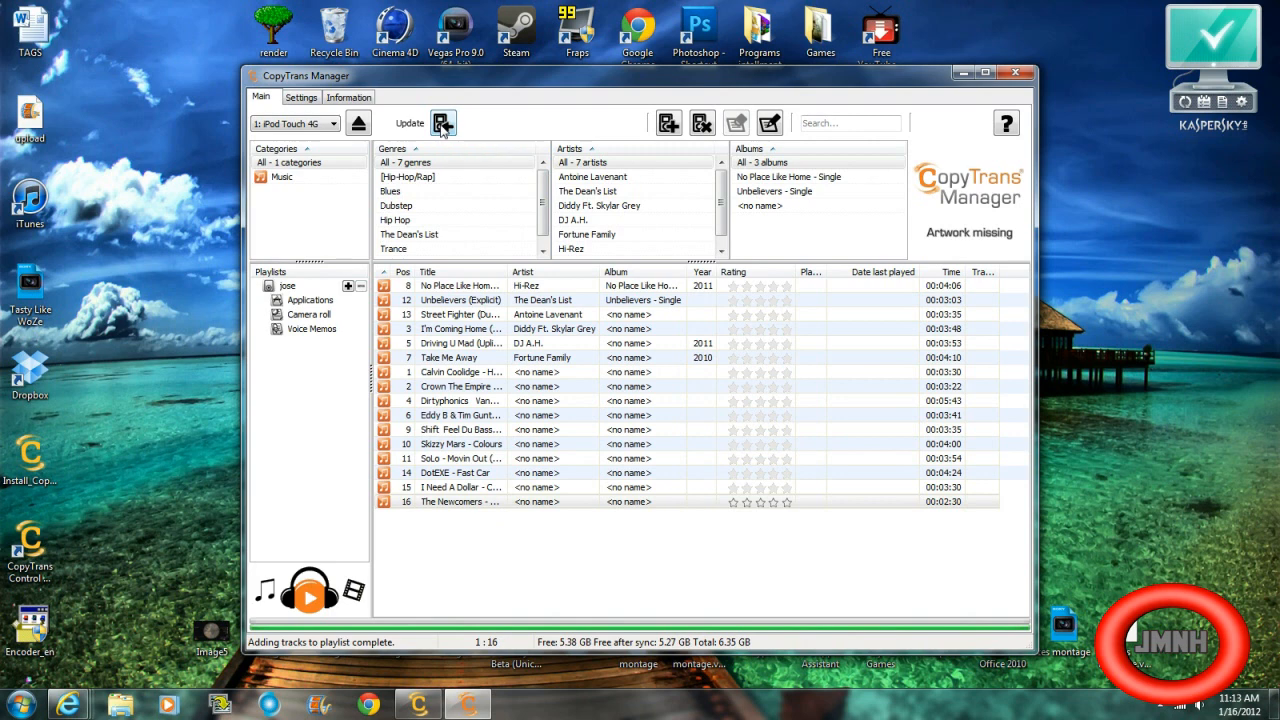
- Update the iPod Touch 4G with the 16 tracks, then eject it
click(442, 122)
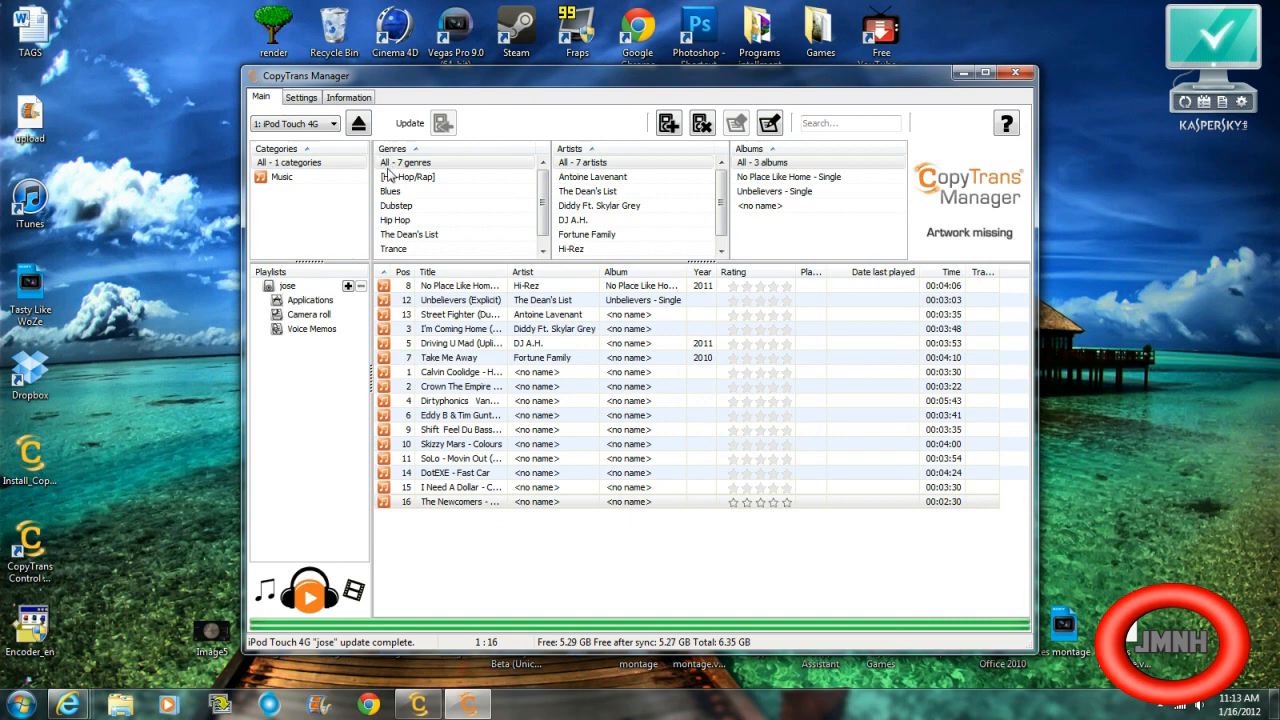
mouse_move(358, 123)
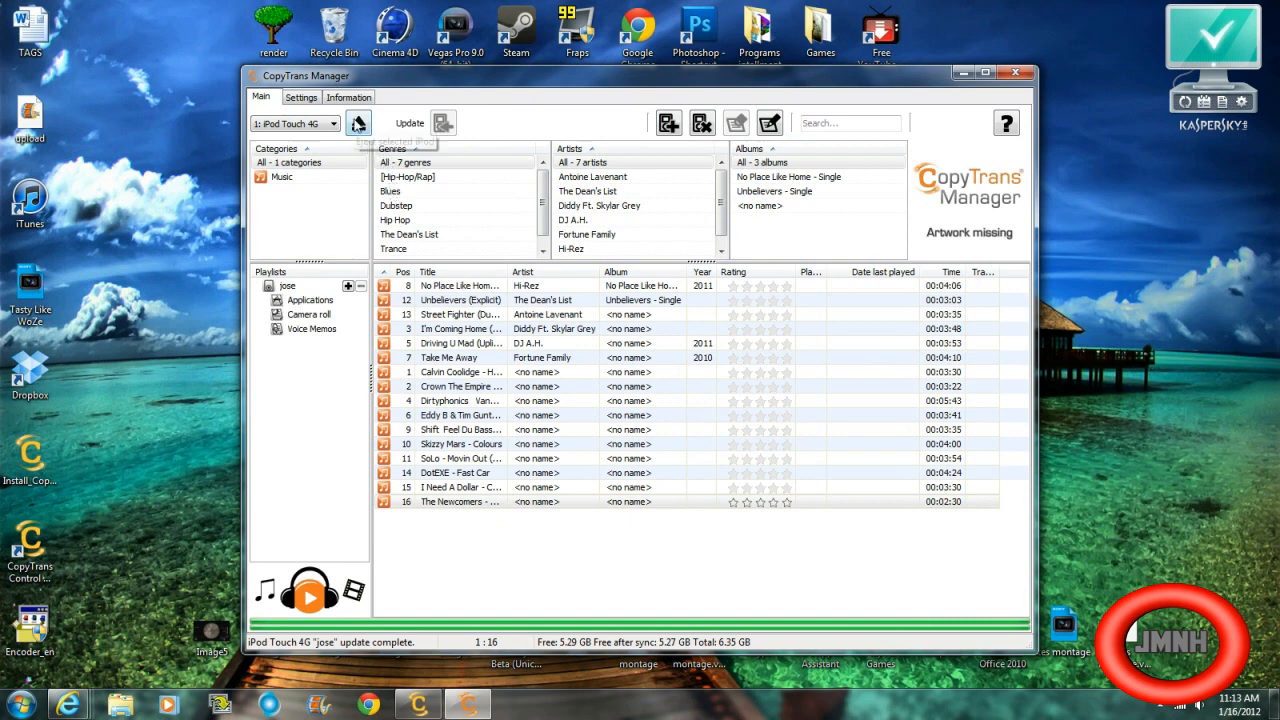
click(358, 122)
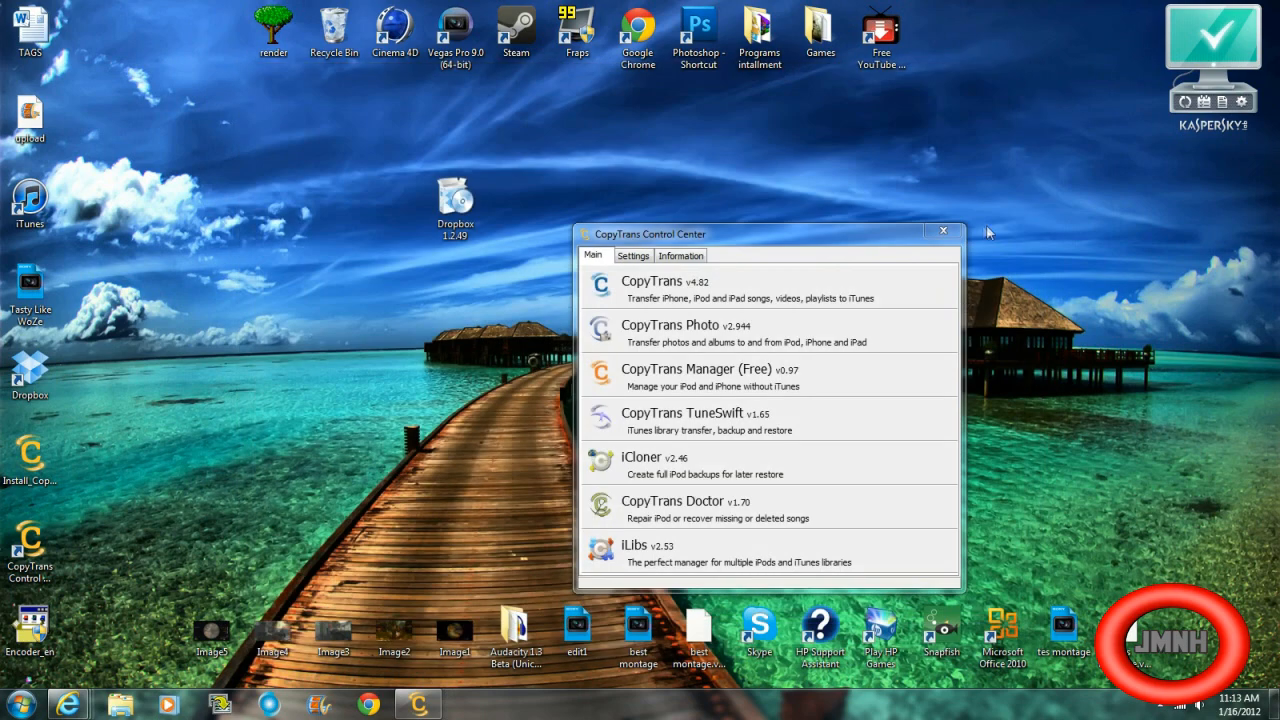
mouse_move(942, 231)
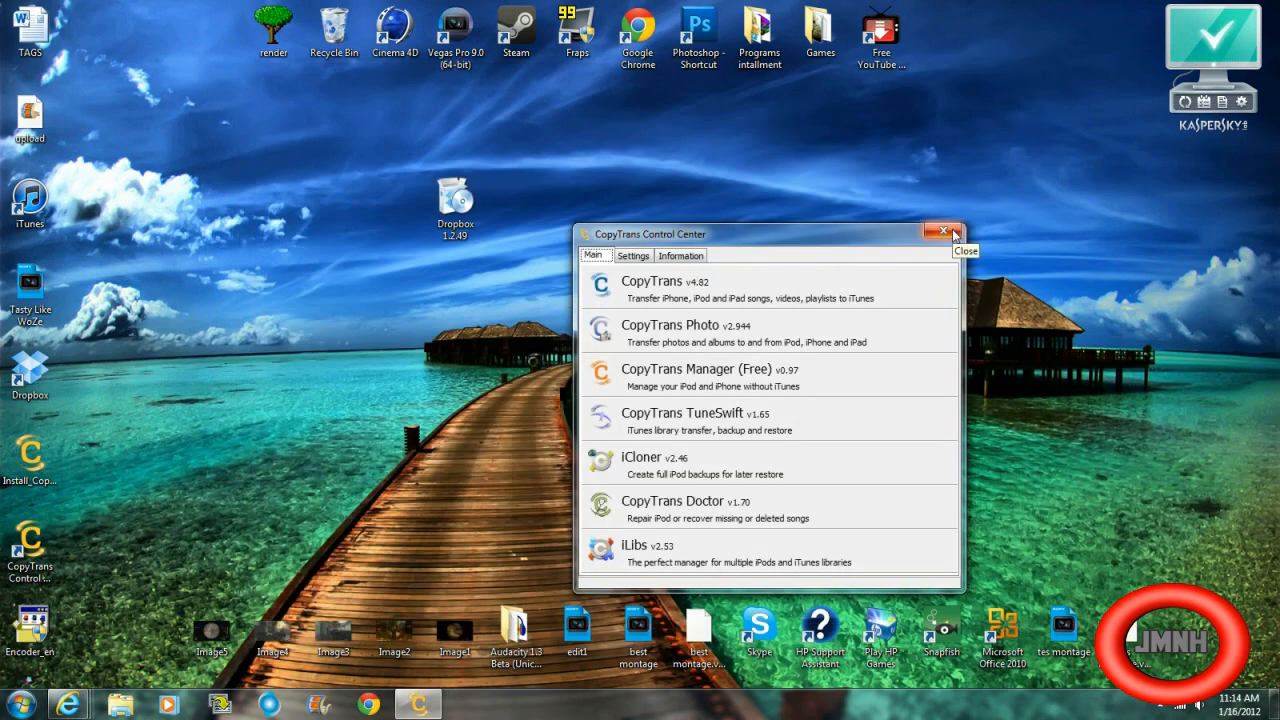
- Close the CopyTrans Control Center window, returning to the desktop
click(943, 231)
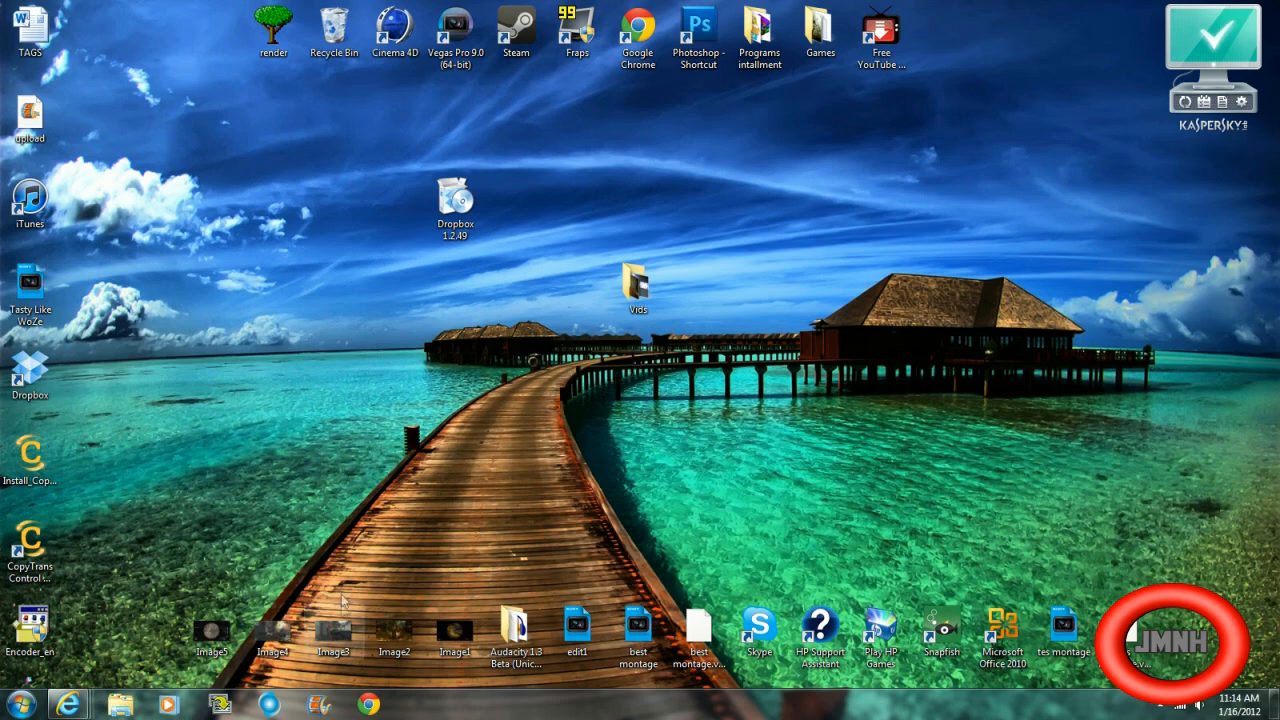
mouse_move(440, 502)
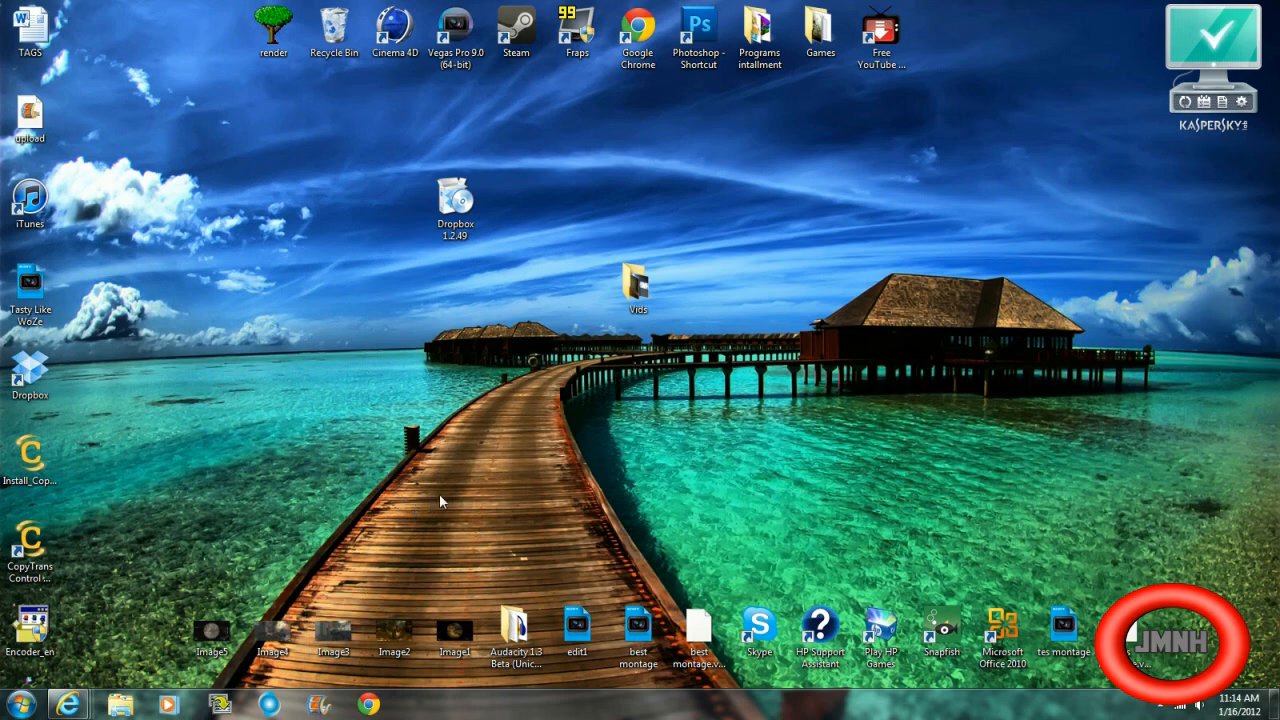